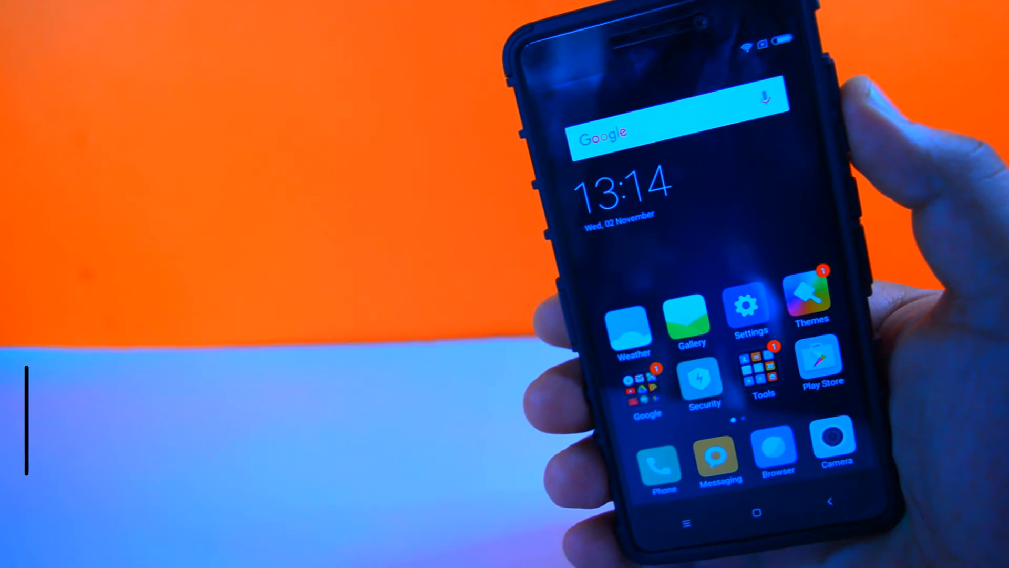
Reboot the phone into recovery mode from the MIUI Updater's options menu
scroll("left", 3)
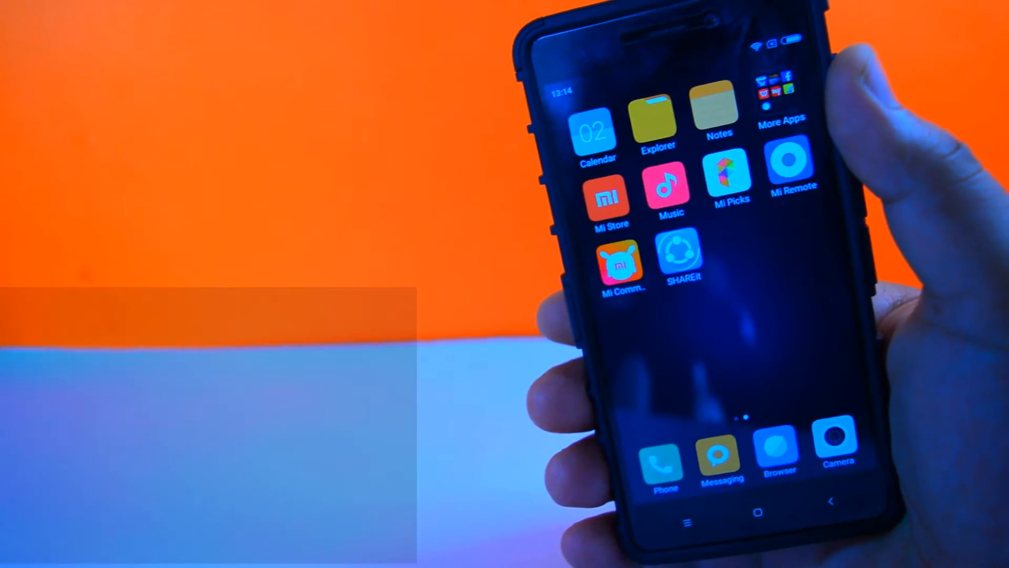
left_click(657, 119)
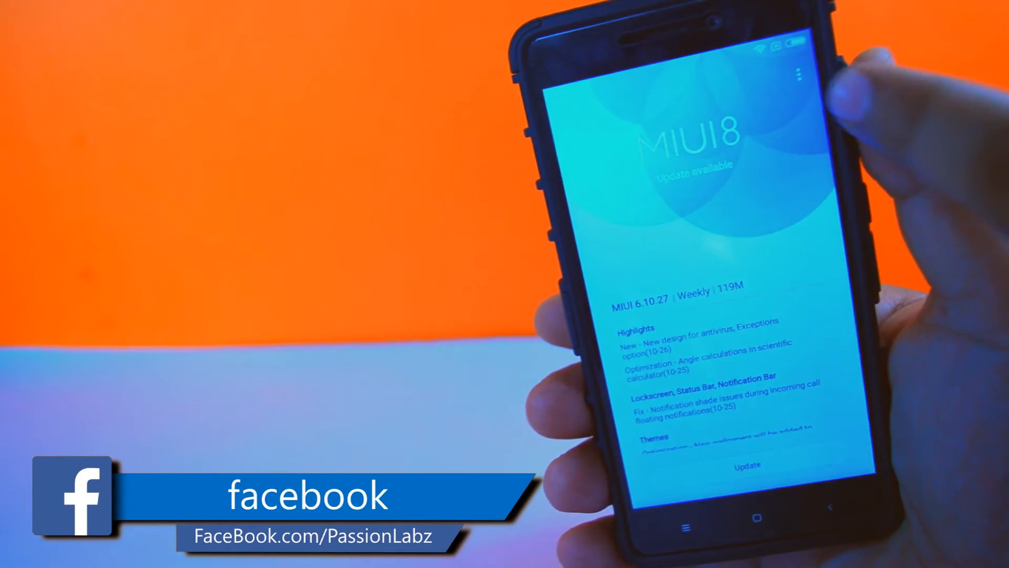
left_click(801, 71)
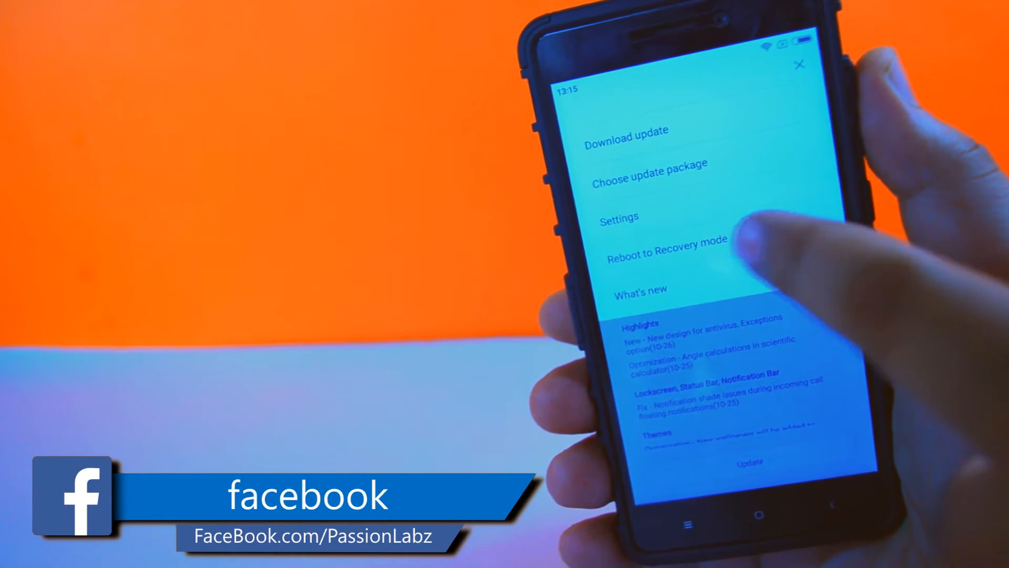
left_click(667, 240)
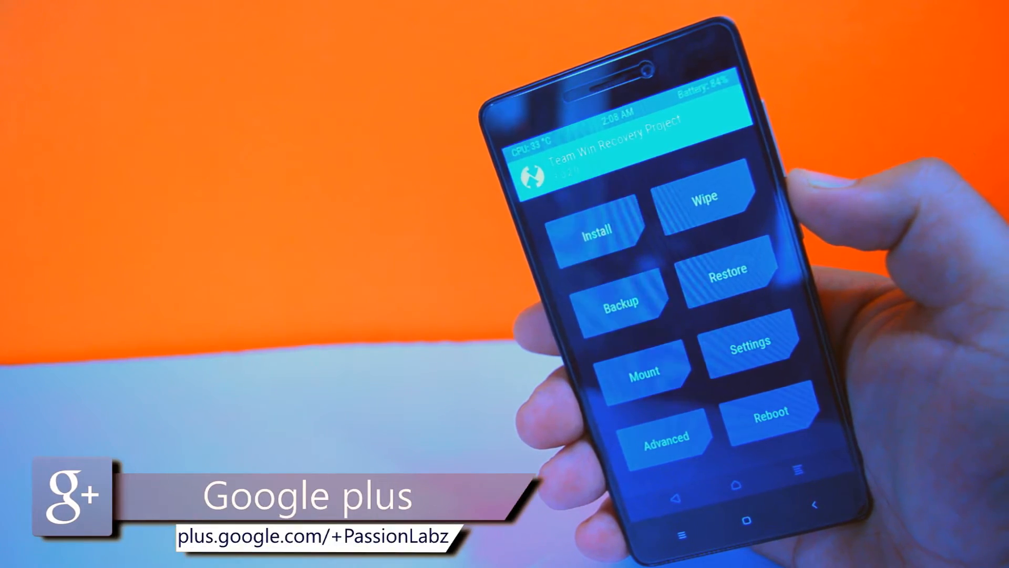
Factory reset via Wipe, clearing data, cache and Dalvik, then return to the main menu
left_click(705, 197)
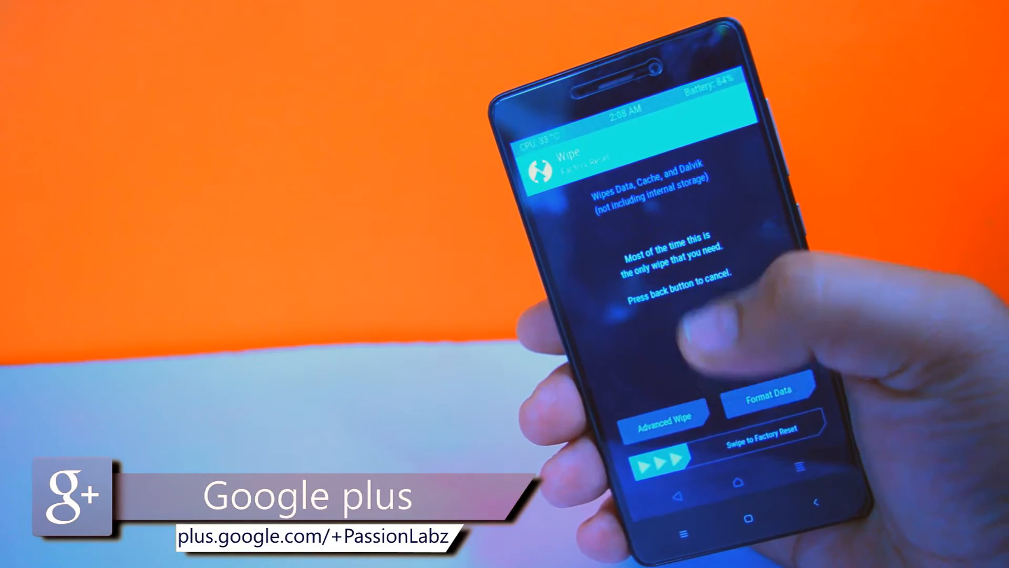
left_click(664, 421)
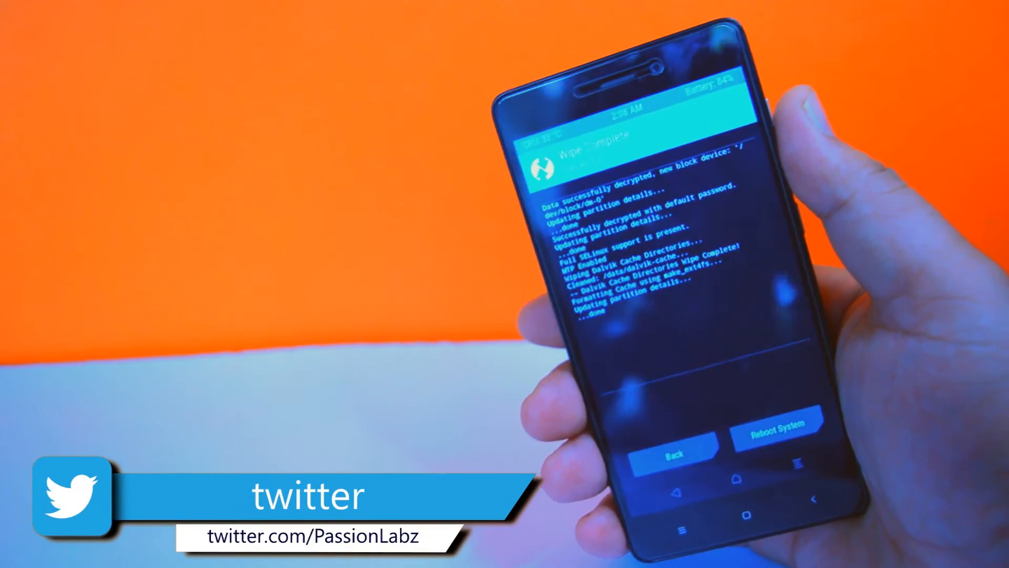
left_click(672, 452)
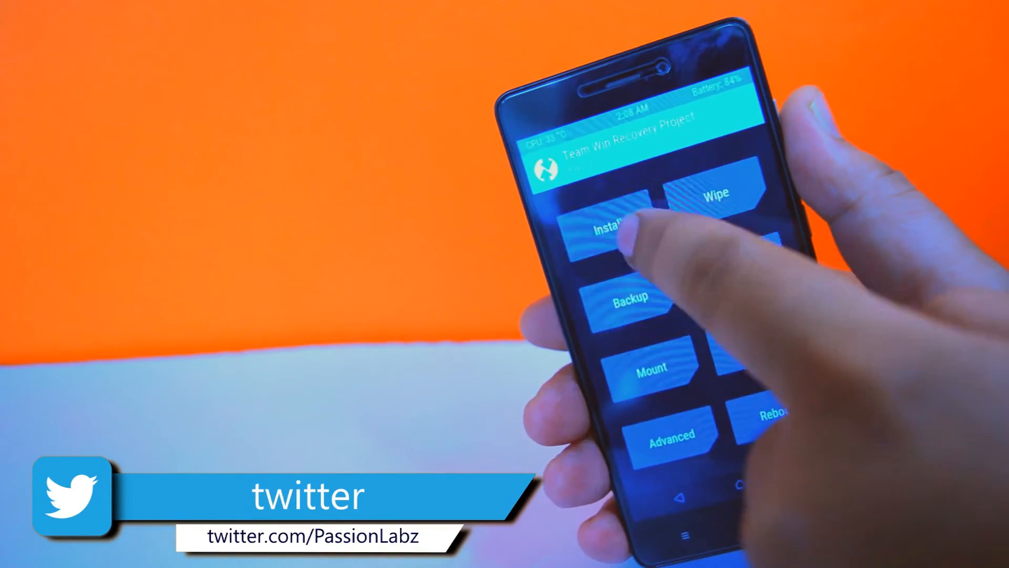
Flash the aosp-land ROM zip from /sdcard1/Redmi 3s via Install
left_click(609, 228)
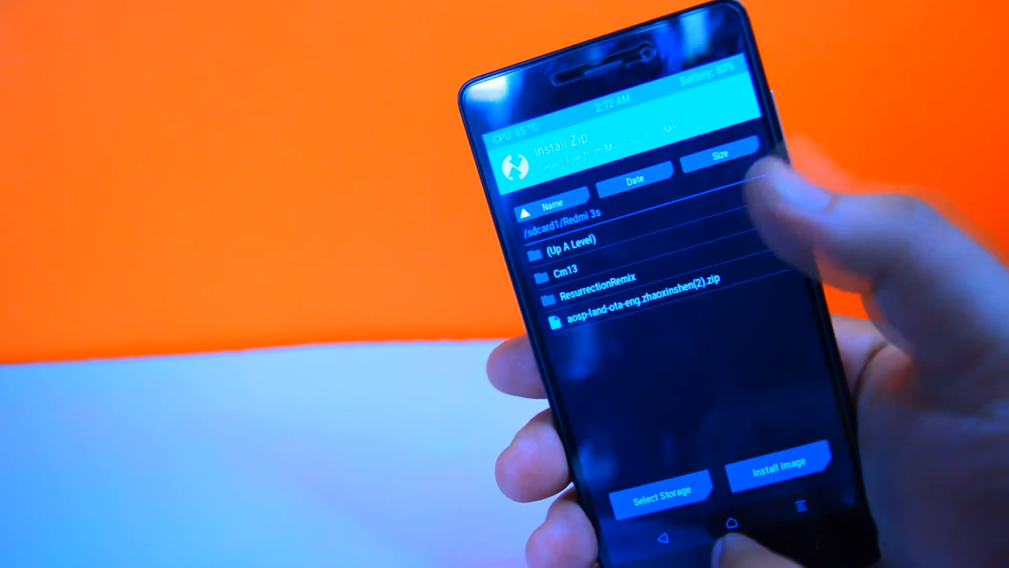
left_click(567, 238)
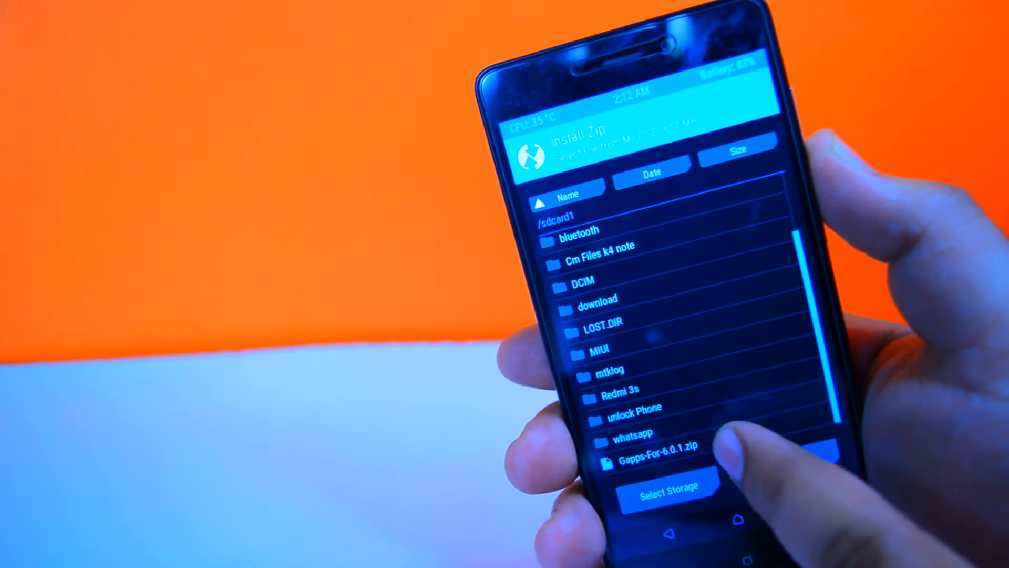
left_click(656, 445)
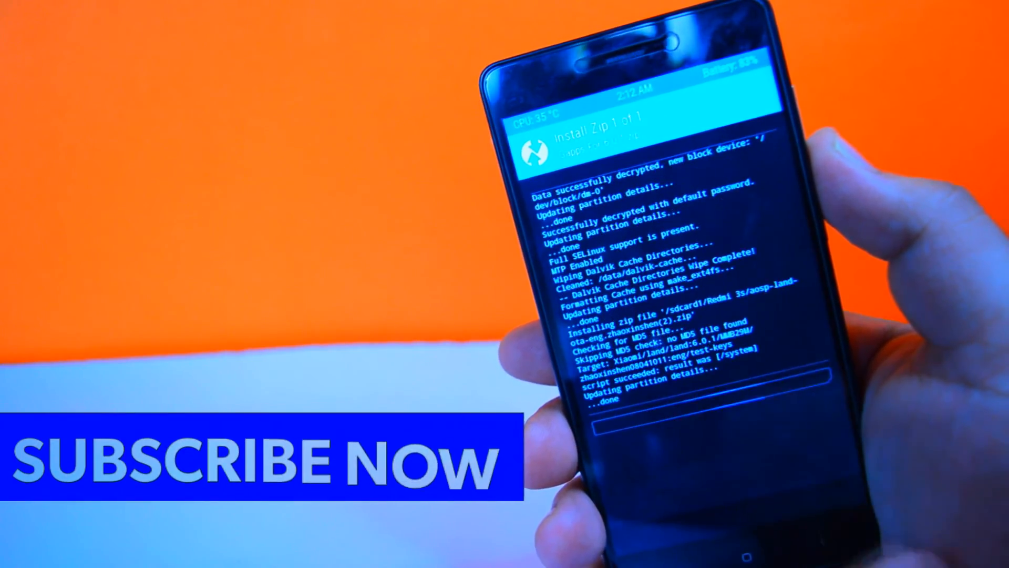